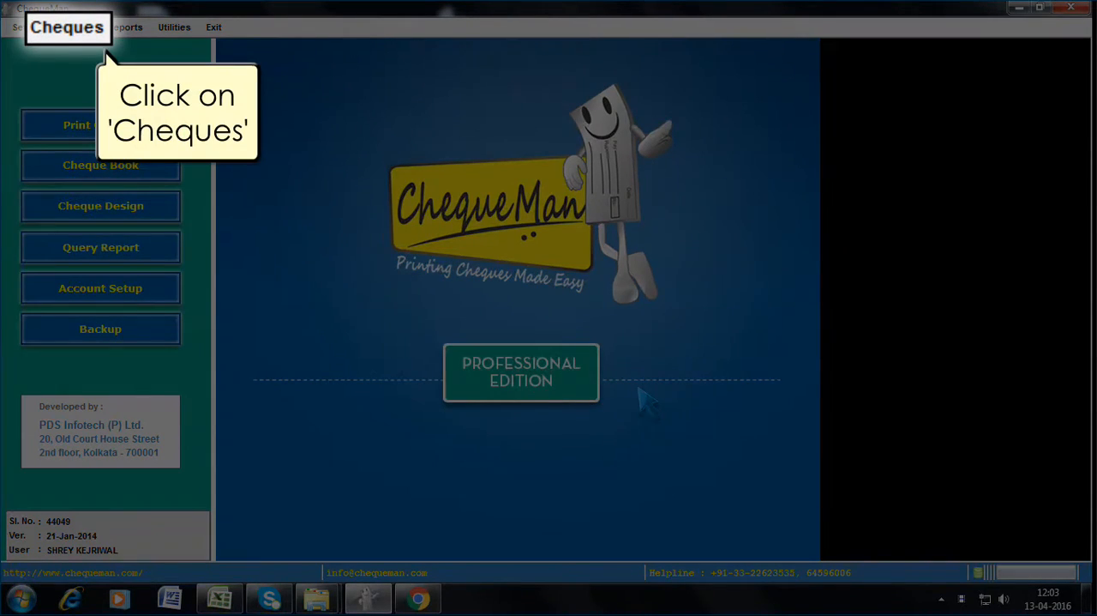
Open Excel Bulk Printing from the Cheques menu.
{"action": "left_click", "coordinate": [72, 27]}
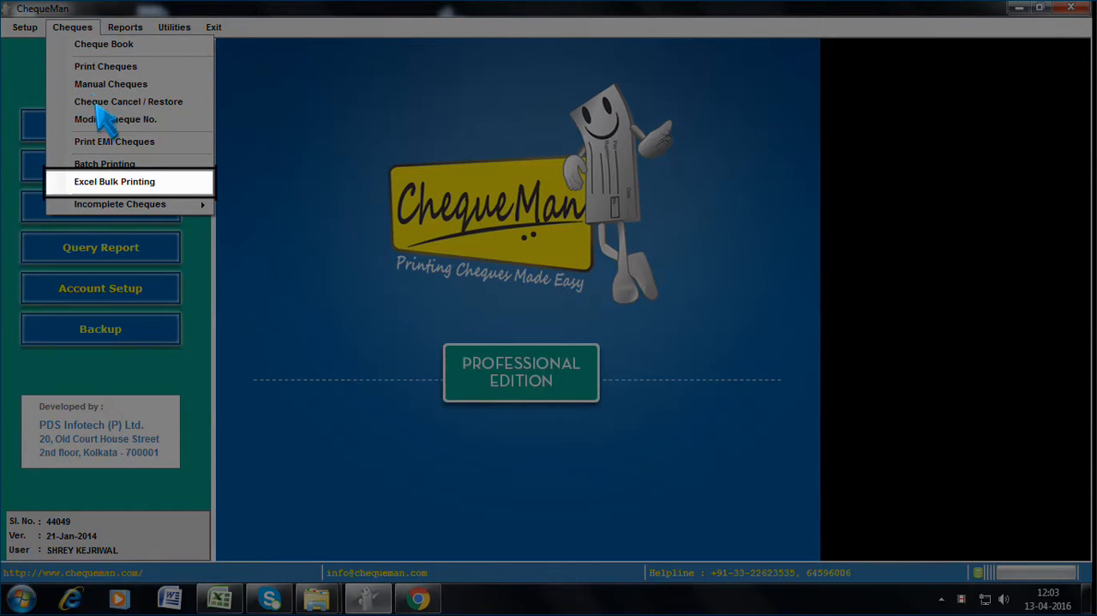
{"action": "left_click", "coordinate": [114, 181]}
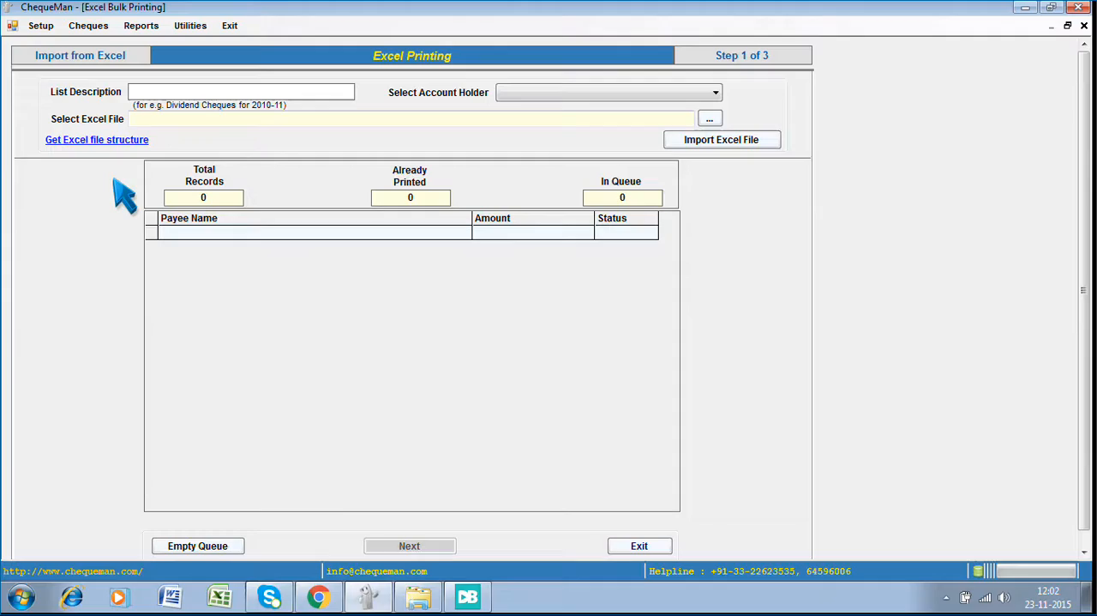
{"action": "mouse_move", "coordinate": [97, 140]}
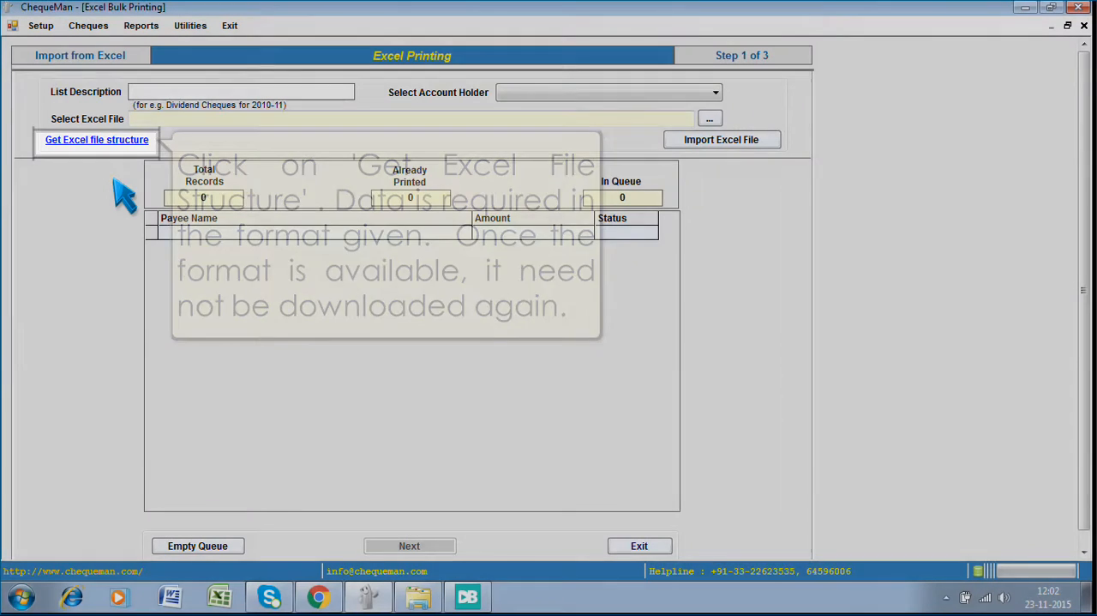
Generate the Excel payee template with 'Get Excel file structure' and save it to a chosen folder.
{"action": "left_click", "coordinate": [96, 138]}
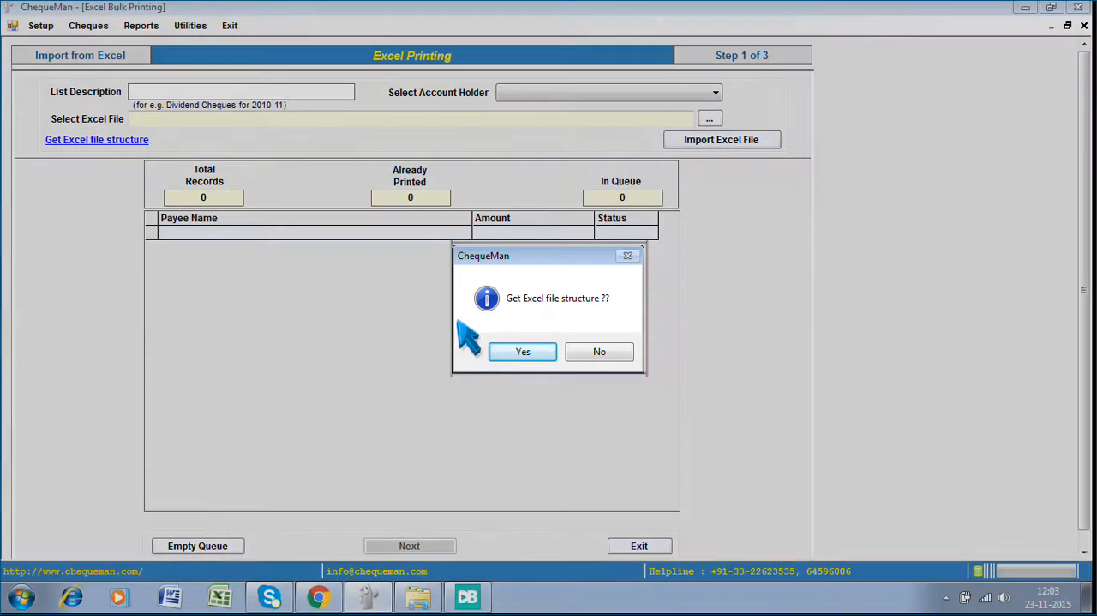
{"action": "left_click", "coordinate": [522, 352]}
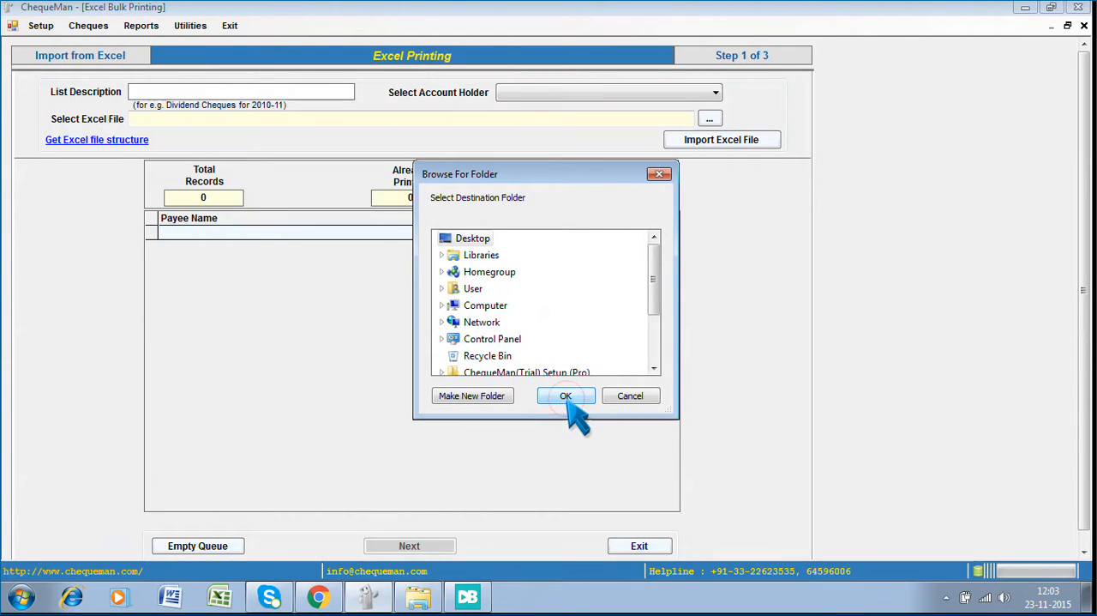
{"action": "left_click", "coordinate": [565, 395]}
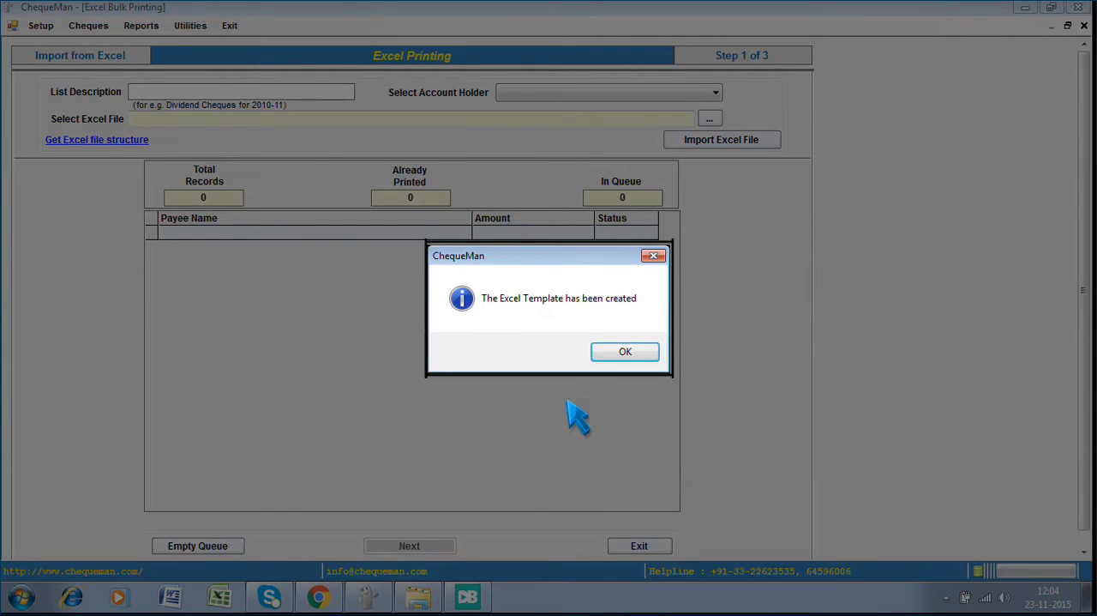
{"action": "left_click", "coordinate": [625, 351]}
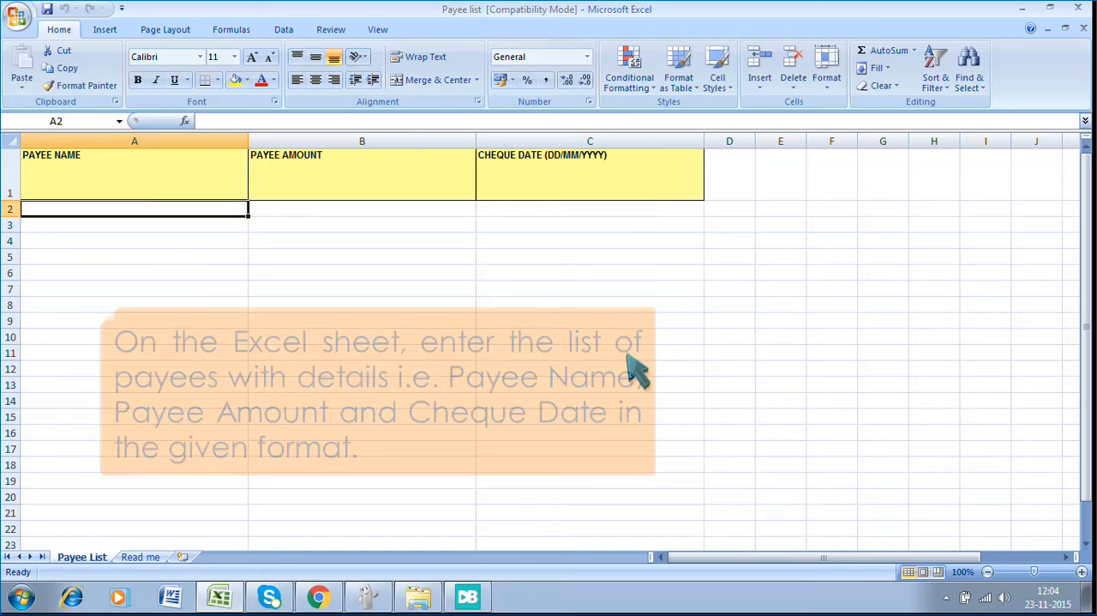
Enter payee rows in the template, such as amount 12350 dated 23/11/2015.
{"action": "type", "text": "12350"}
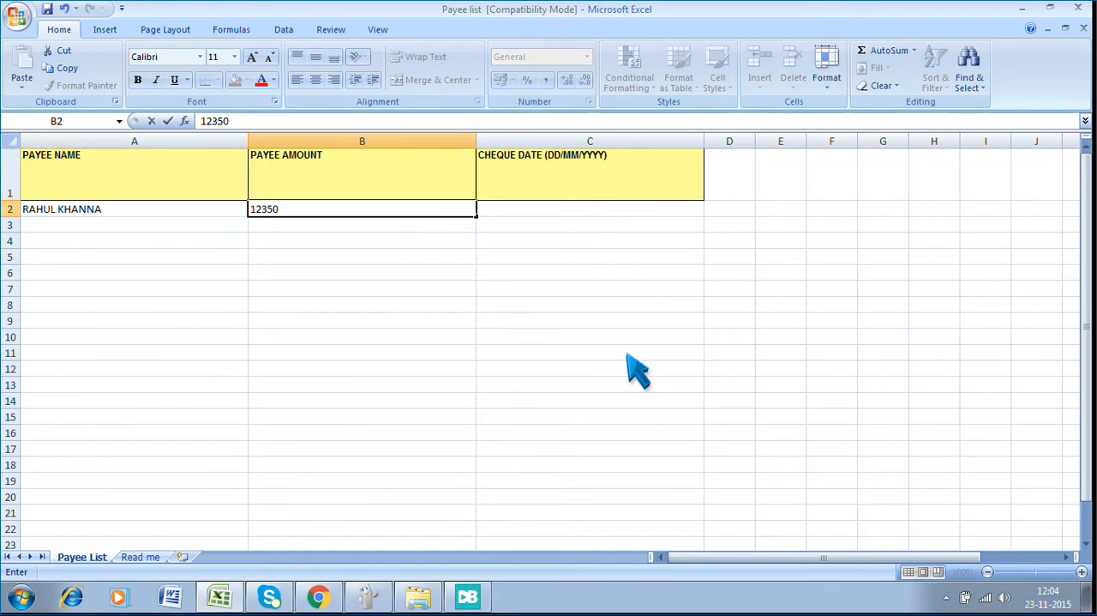
{"action": "type", "text": "23/11/2015"}
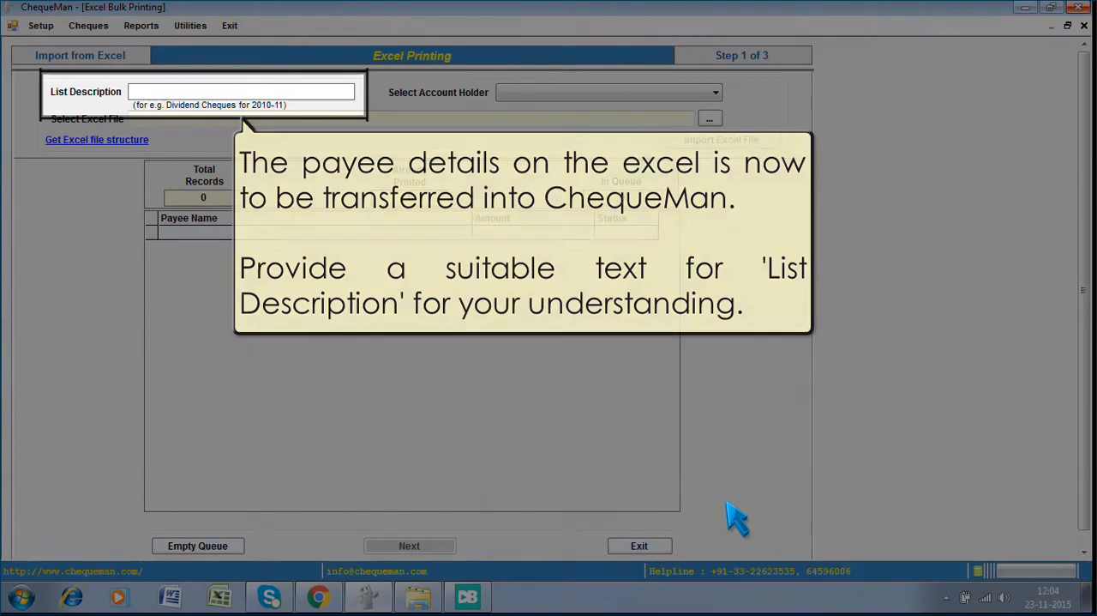
Enter 'LIST A' as the list description and select PDS INFOTECH PVT. LTD. as account holder.
{"action": "type", "text": "LIST A"}
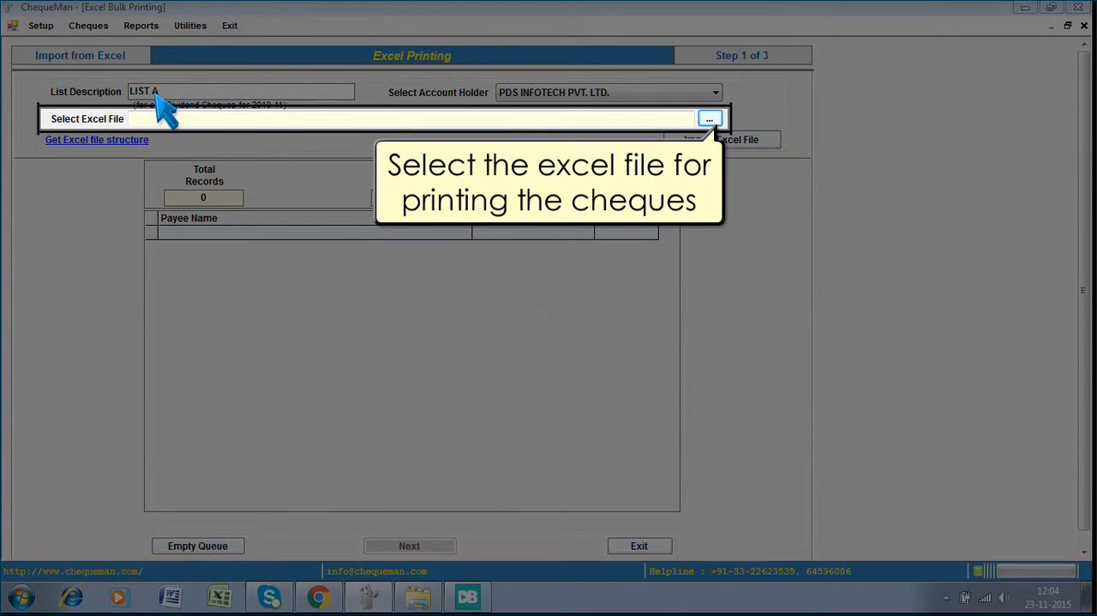
Select the Payee list workbook on Local Disk (D:) as the Excel file.
{"action": "left_click", "coordinate": [710, 119]}
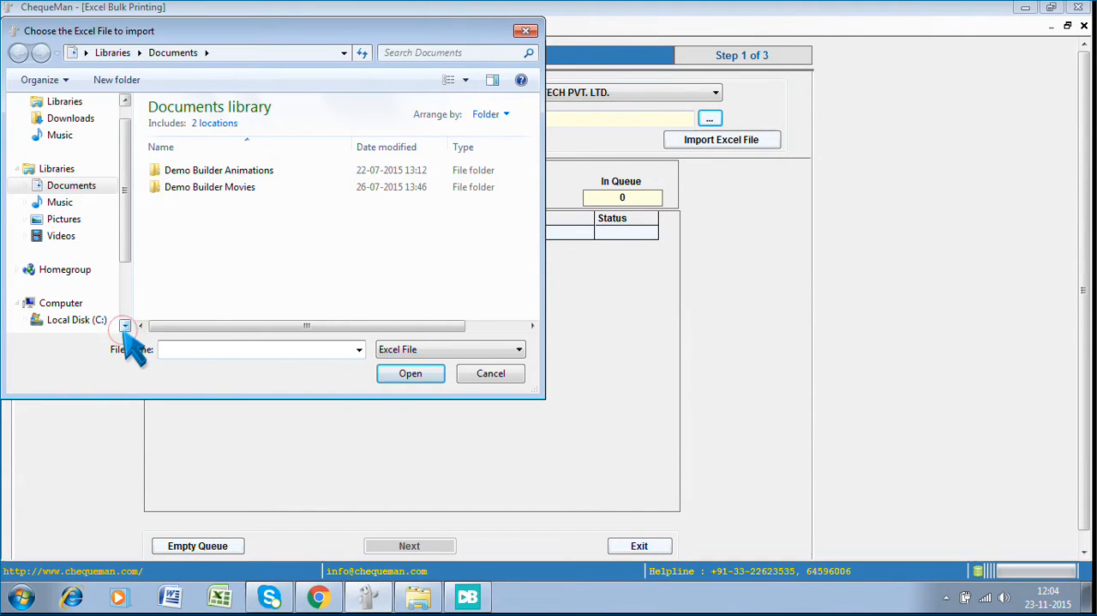
{"action": "left_click", "coordinate": [76, 303]}
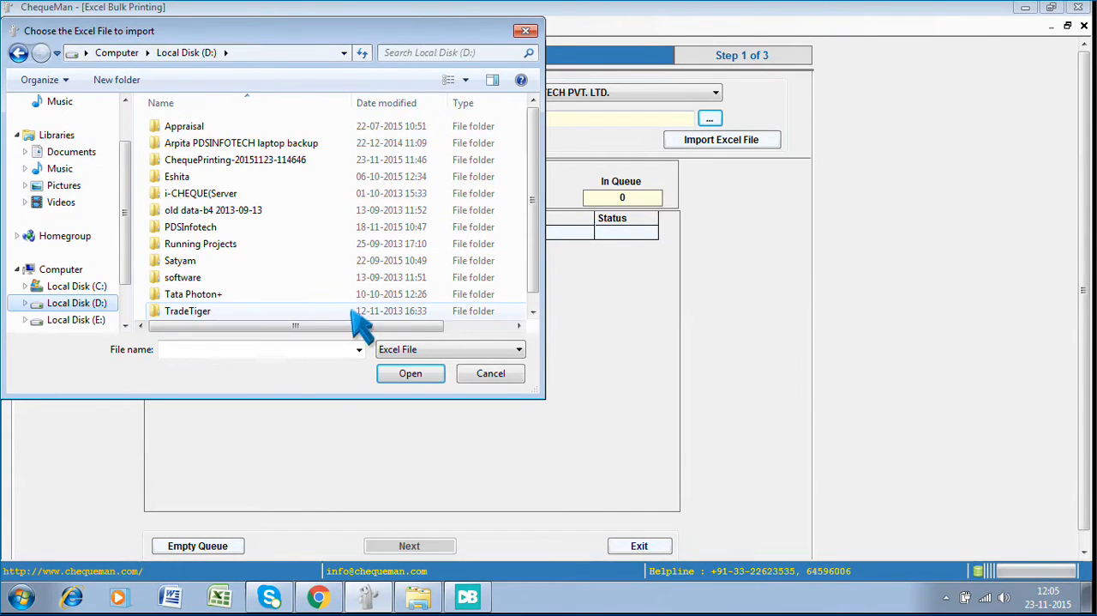
{"action": "left_click", "coordinate": [183, 309]}
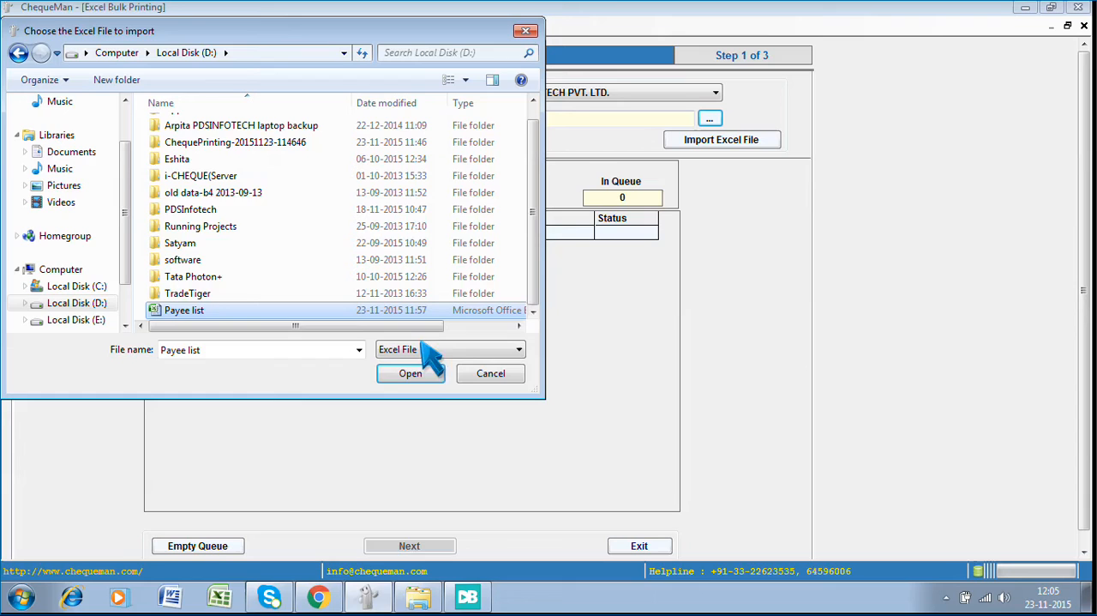
{"action": "left_click", "coordinate": [409, 372]}
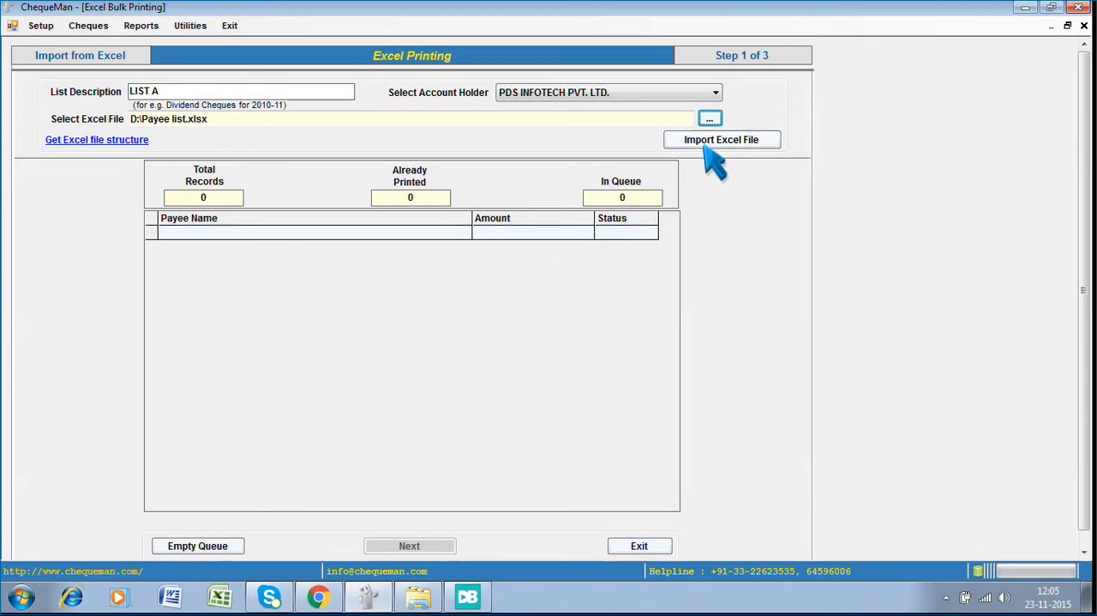
Import Payee list, confirm the prompts, and review the 7 queued records totalling 1,55,848.00.
{"action": "left_click", "coordinate": [721, 139]}
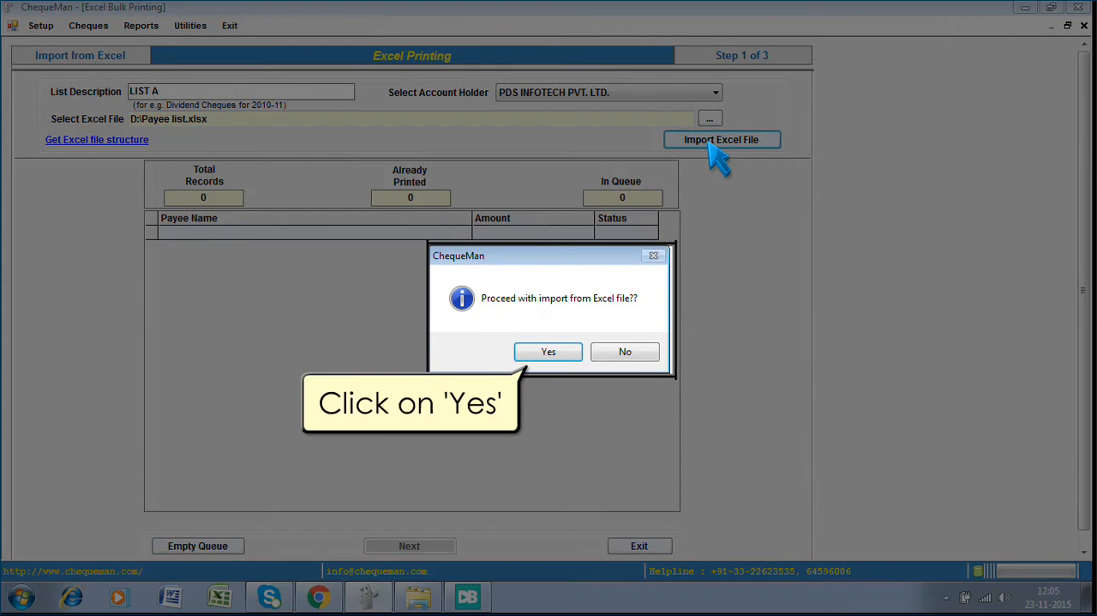
{"action": "mouse_move", "coordinate": [673, 219]}
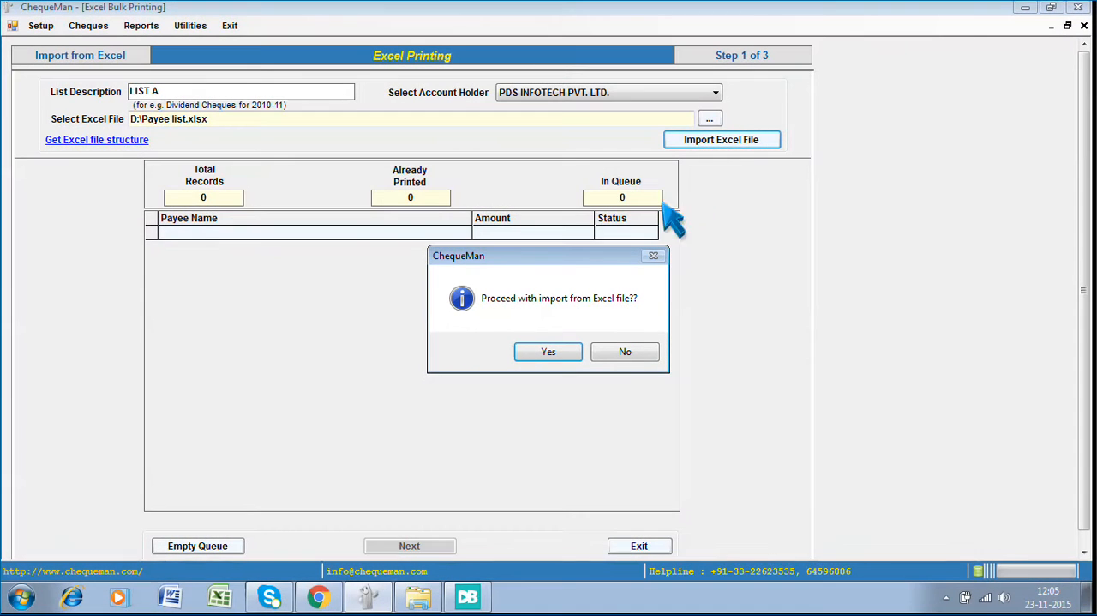
{"action": "left_click", "coordinate": [547, 351]}
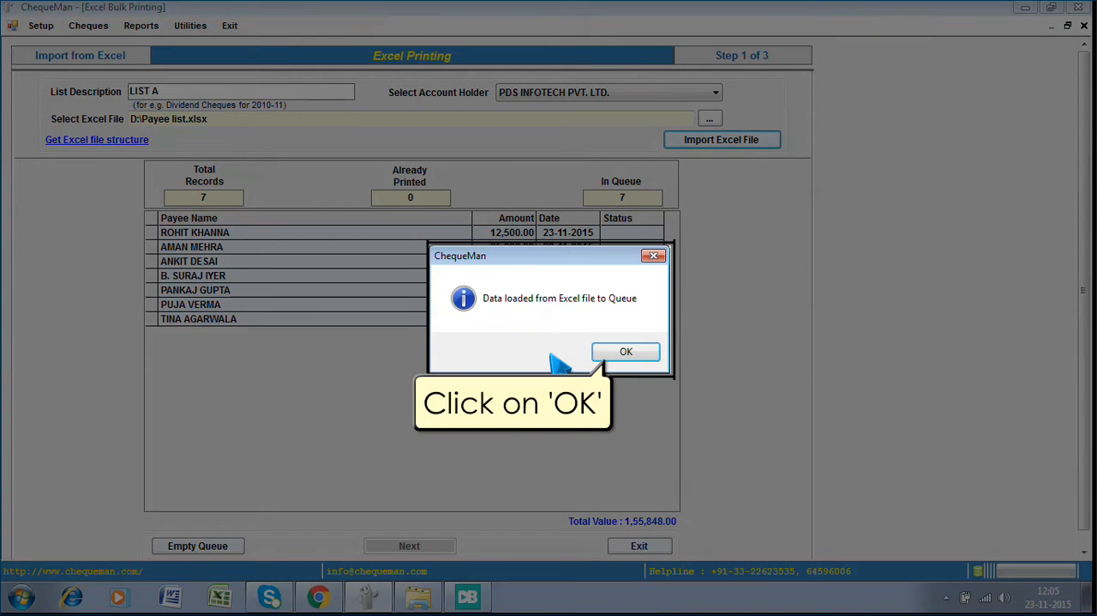
{"action": "left_click", "coordinate": [625, 352]}
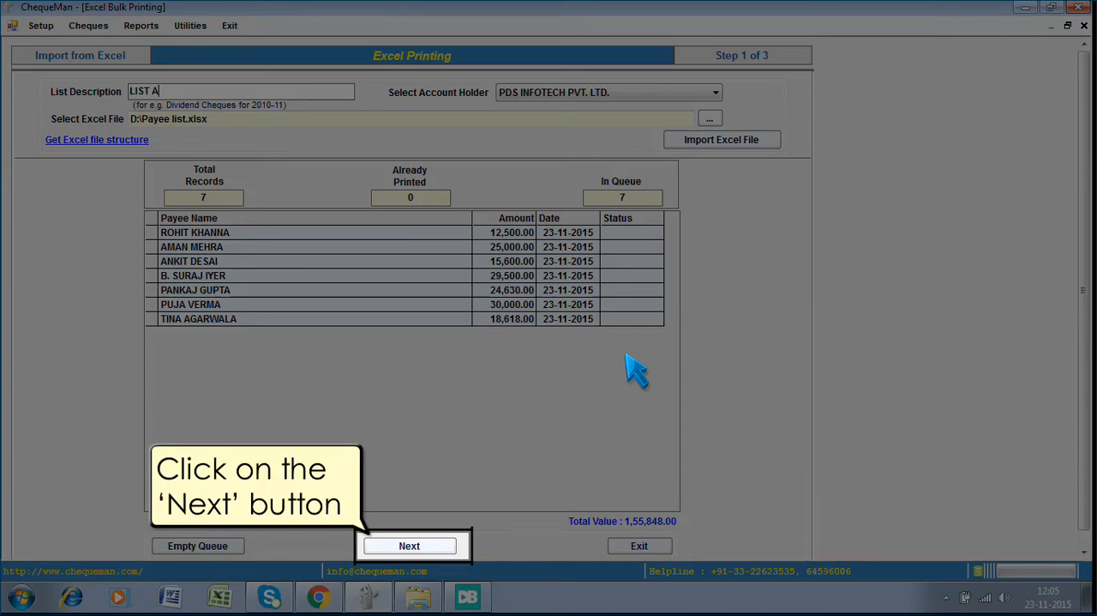
{"action": "left_click", "coordinate": [409, 545]}
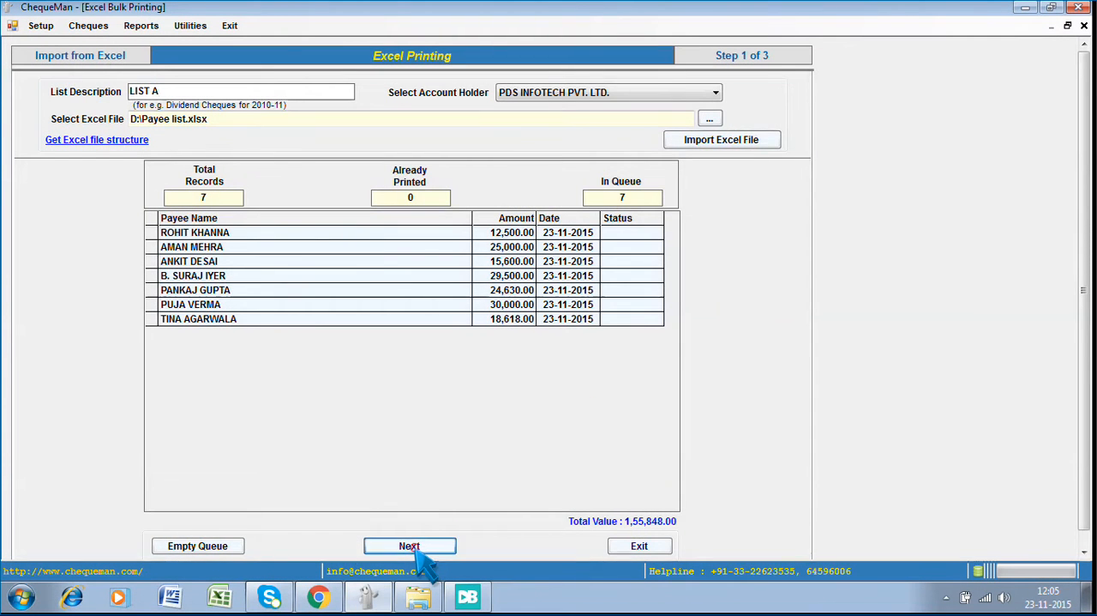
Pick the PDS - SBI account and cheque book 736001, giving cheques 736002–736008.
{"action": "left_click", "coordinate": [409, 545]}
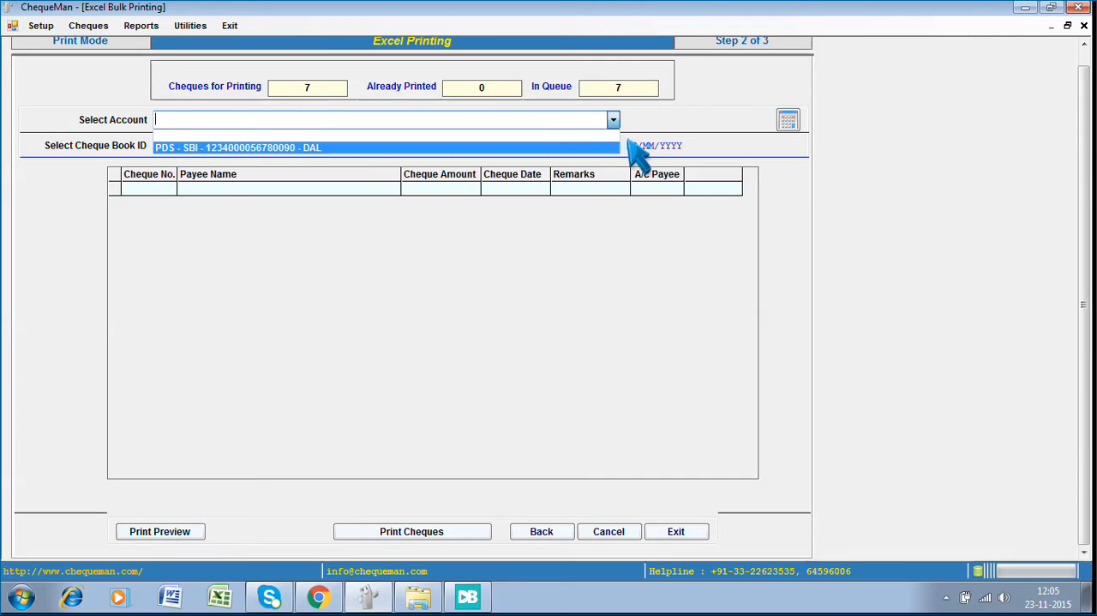
{"action": "left_click", "coordinate": [385, 119]}
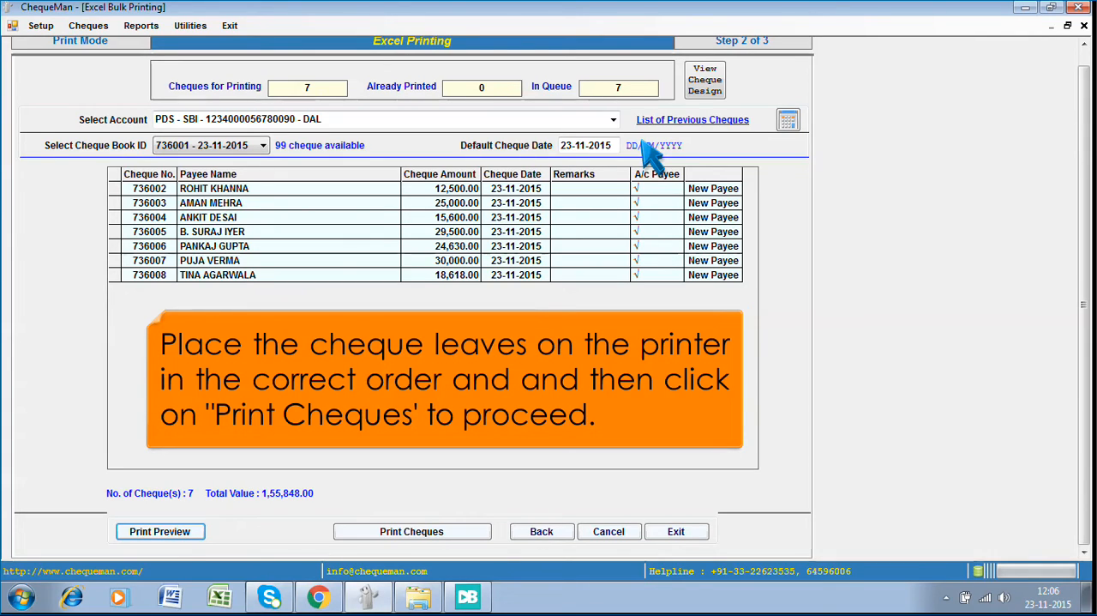
{"action": "left_click", "coordinate": [411, 531]}
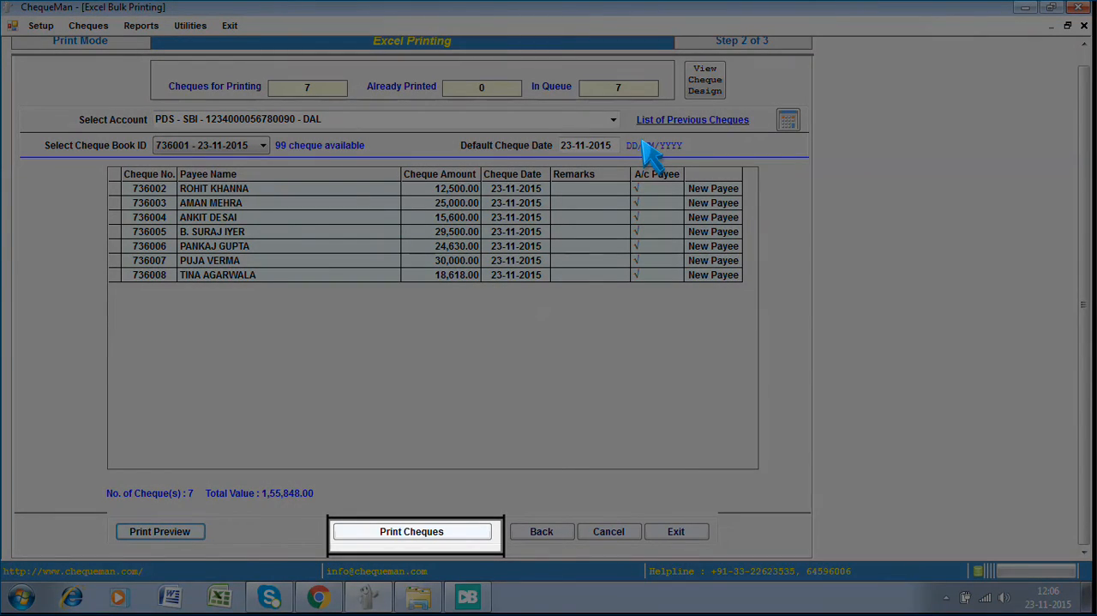
Print the seven cheques and confirm all as Printed with Confirm & Exit.
{"action": "left_click", "coordinate": [412, 530]}
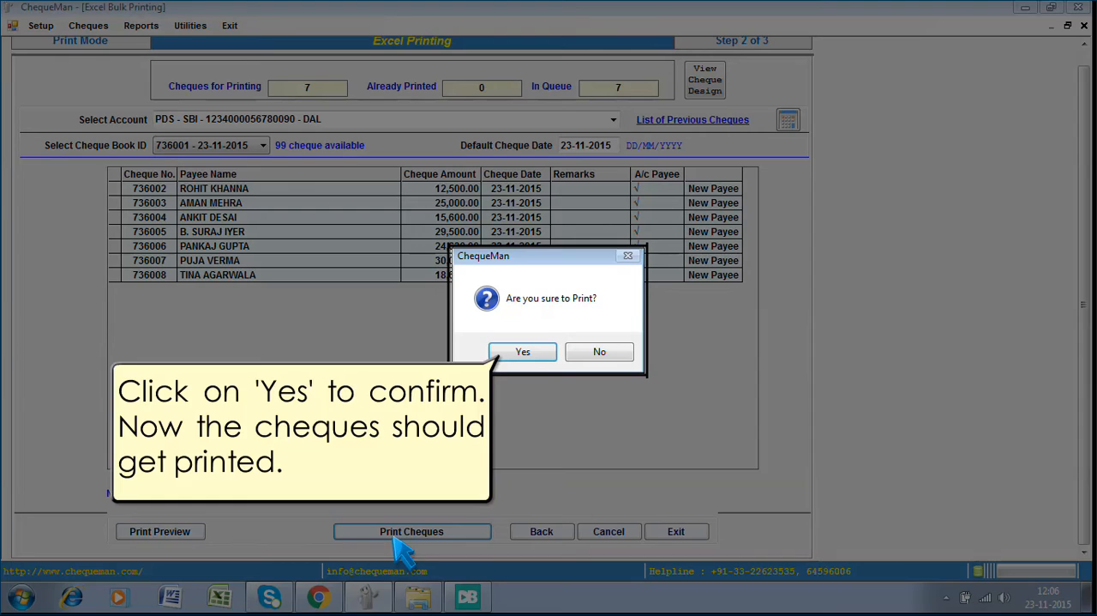
{"action": "left_click", "coordinate": [522, 351]}
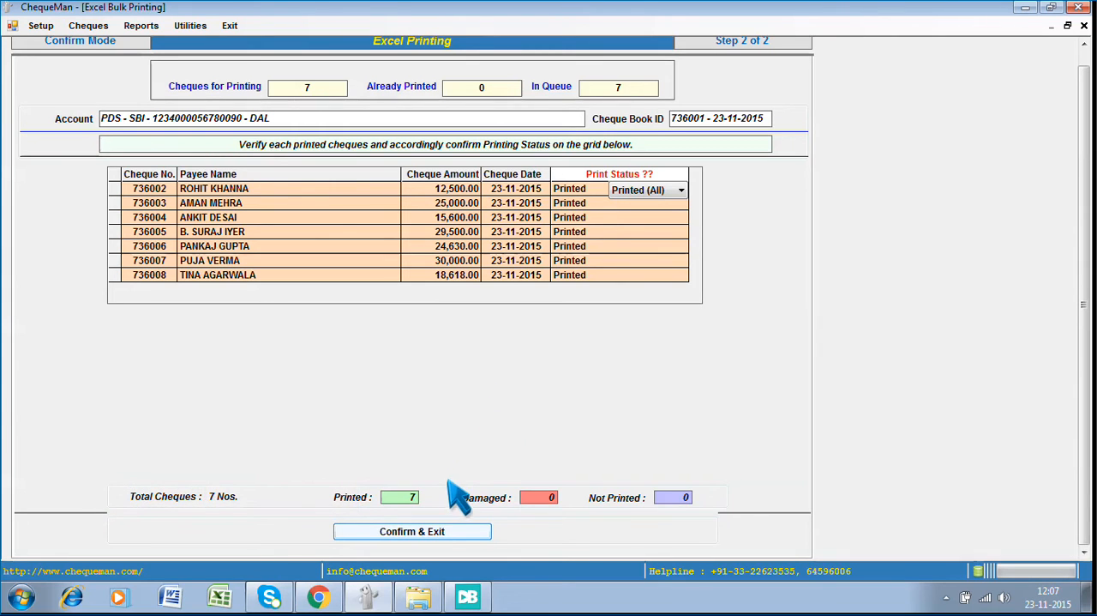
{"action": "left_click", "coordinate": [412, 530]}
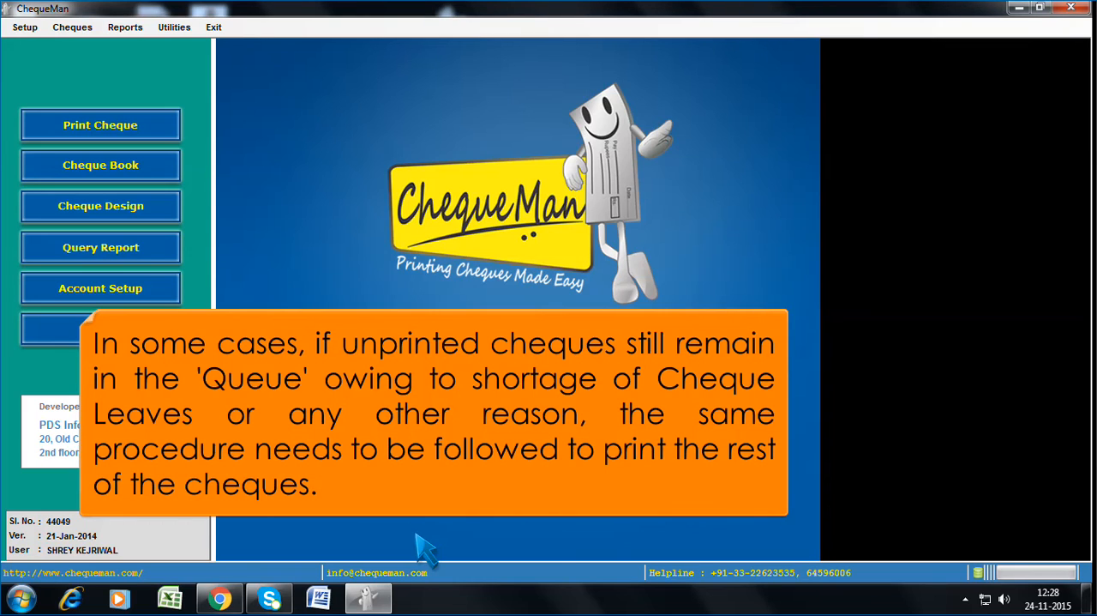
Reopen Cheques > Excel Bulk Printing to see 8 records, 5 printed, 3 queued.
{"action": "left_click", "coordinate": [72, 27]}
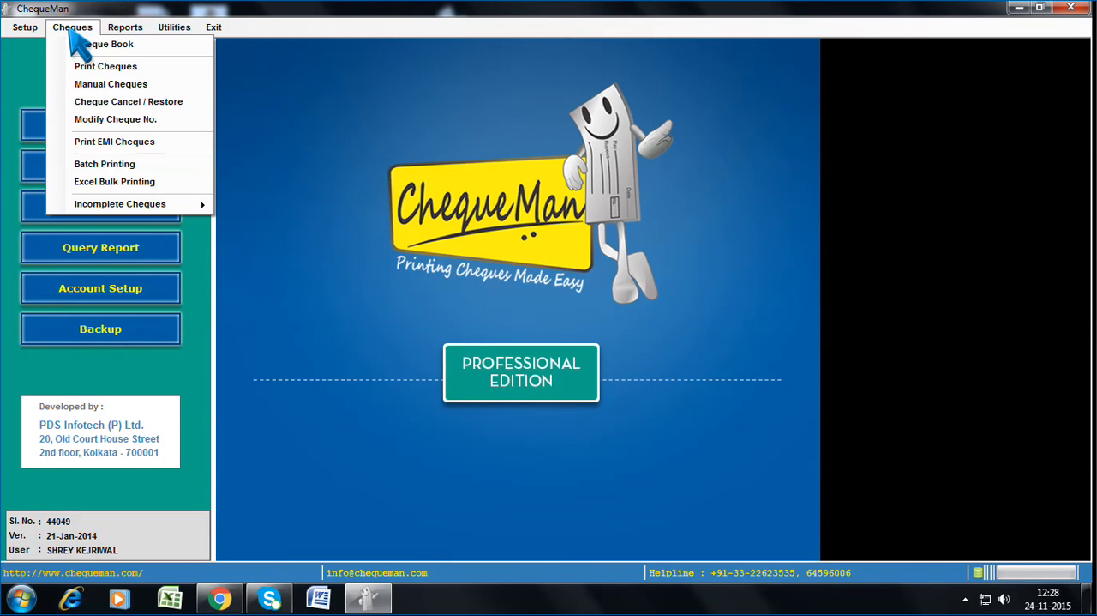
{"action": "left_click", "coordinate": [114, 181]}
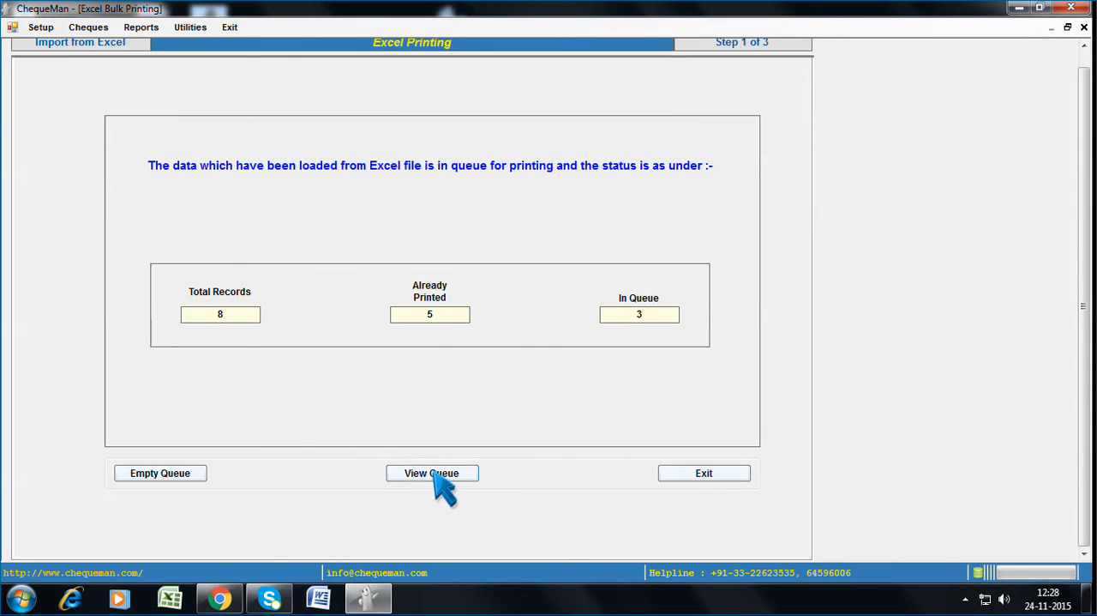
Print queued cheques 235226–235228 from the SBI account's cheque book 235226 and confirm them as printed.
{"action": "left_click", "coordinate": [431, 473]}
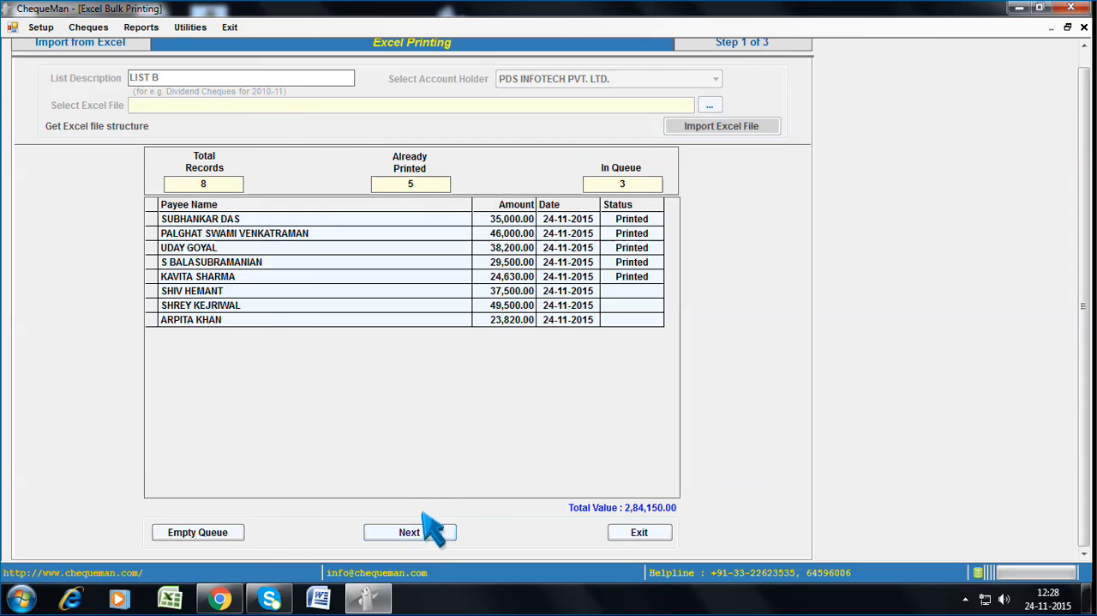
{"action": "left_click", "coordinate": [409, 532]}
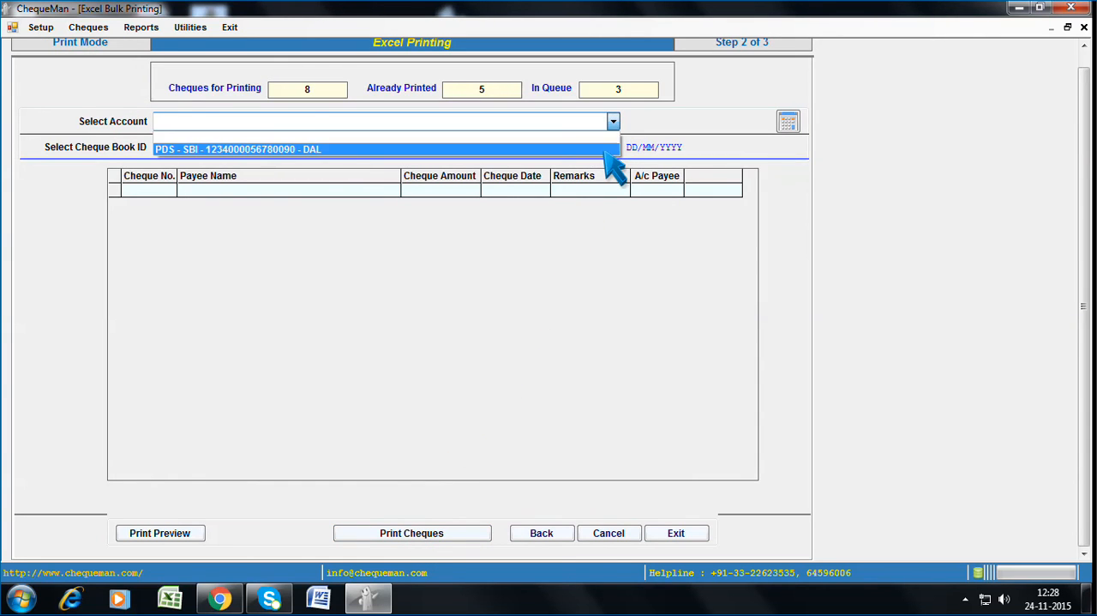
{"action": "left_click", "coordinate": [613, 121]}
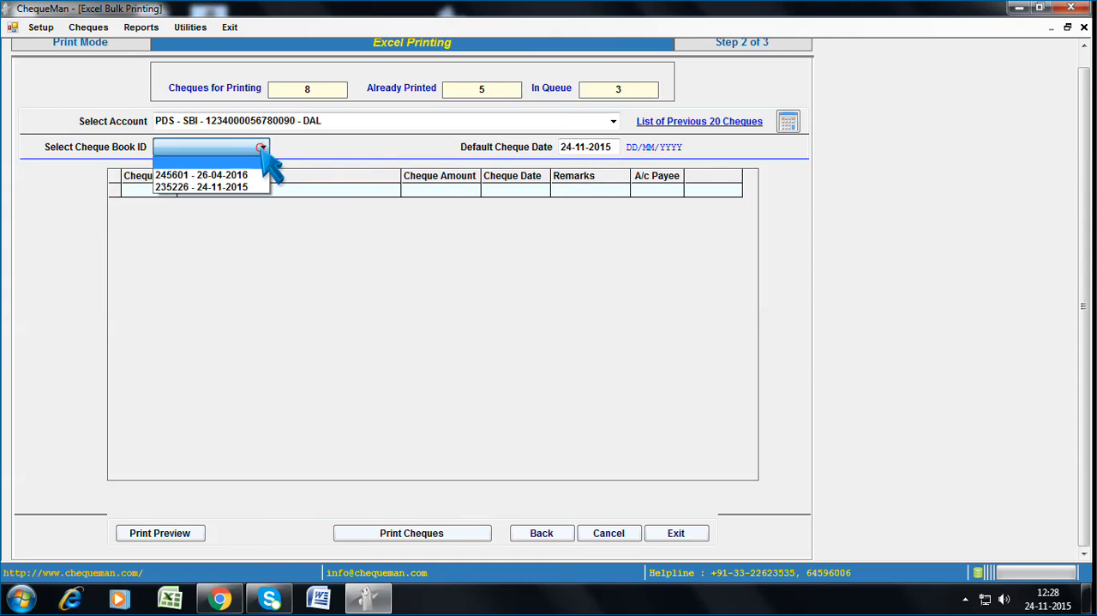
{"action": "left_click", "coordinate": [201, 186]}
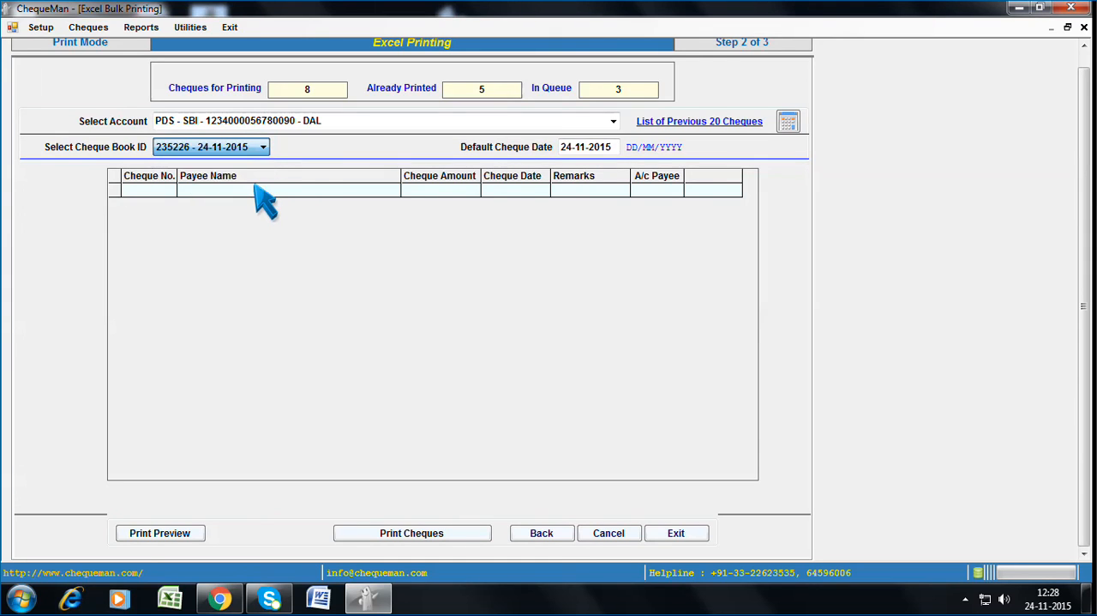
{"action": "left_click", "coordinate": [411, 533]}
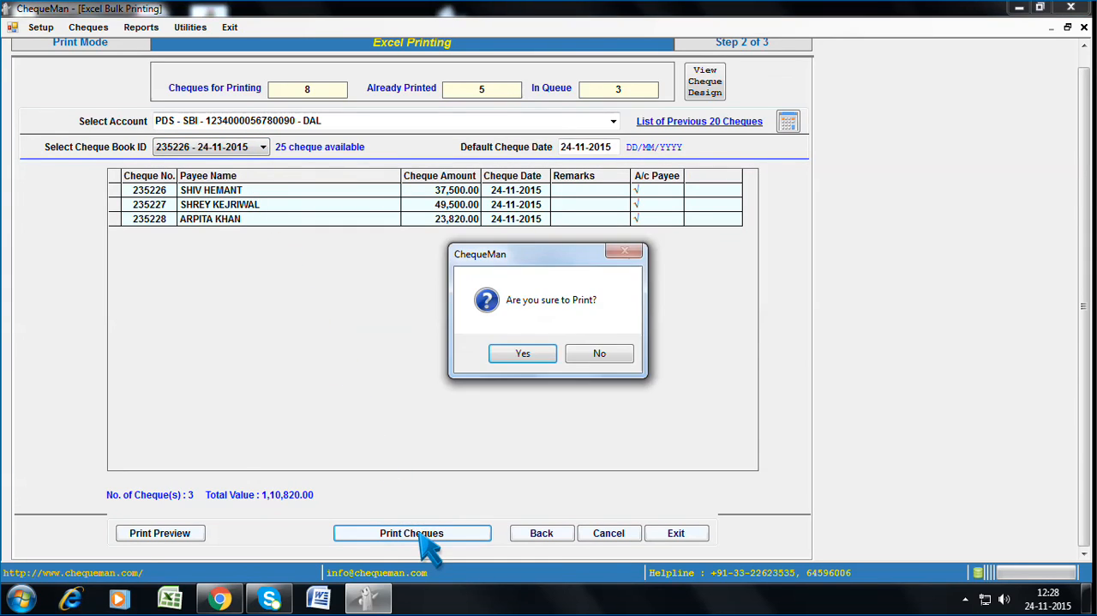
{"action": "left_click", "coordinate": [523, 353]}
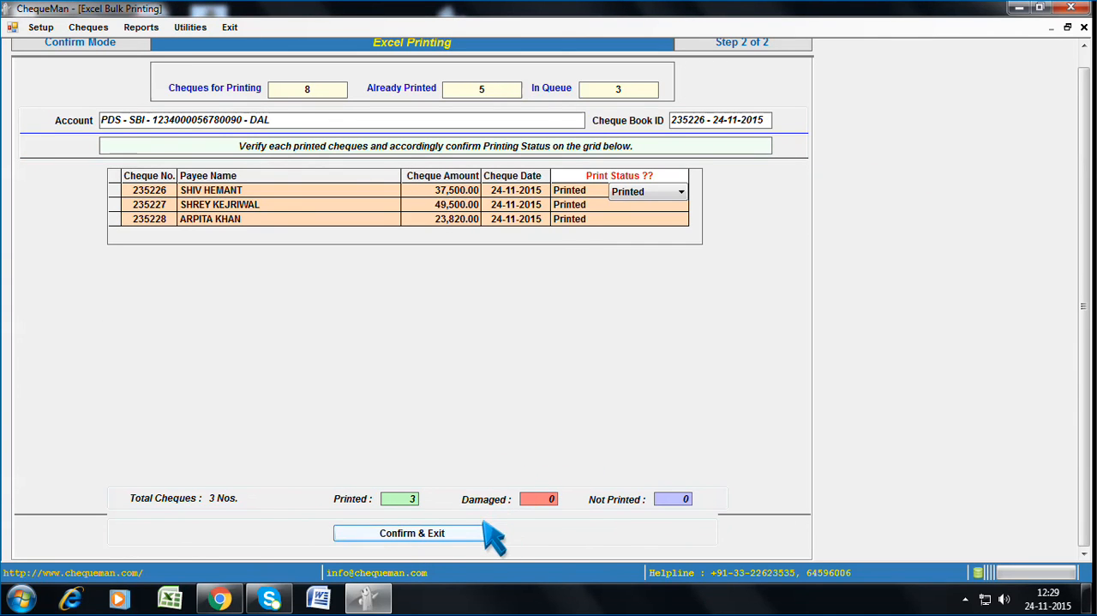
{"action": "left_click", "coordinate": [411, 532]}
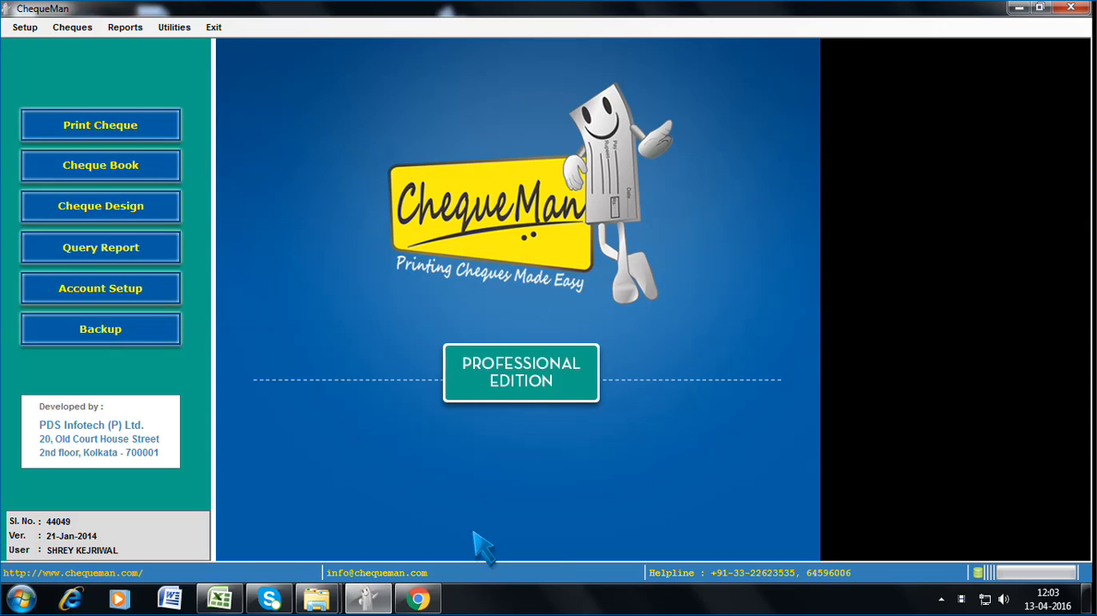